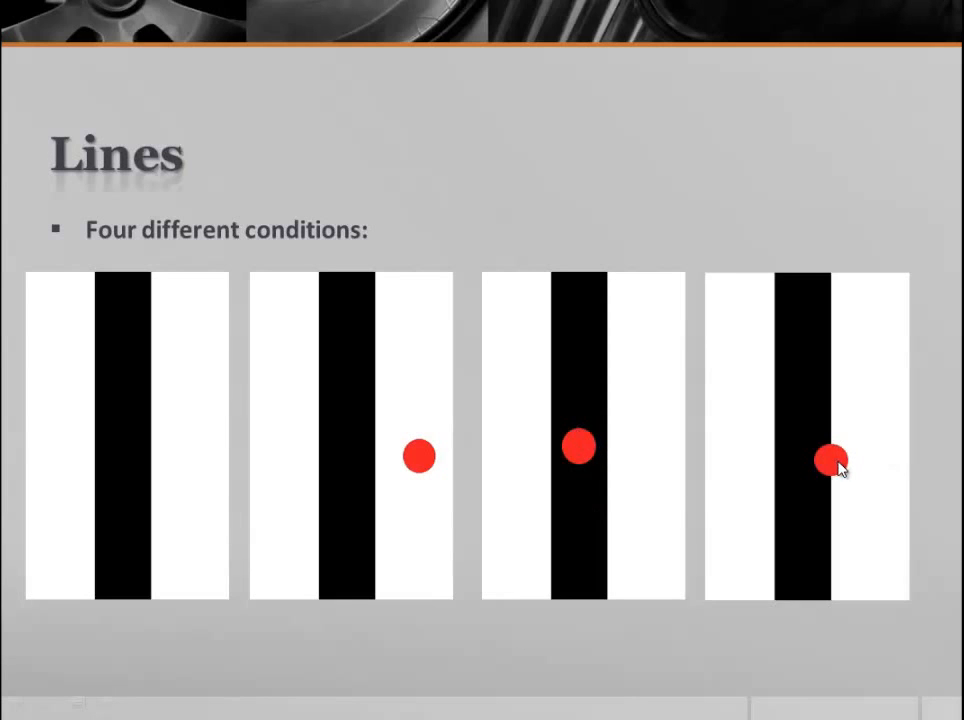
mouse_move(835, 487)
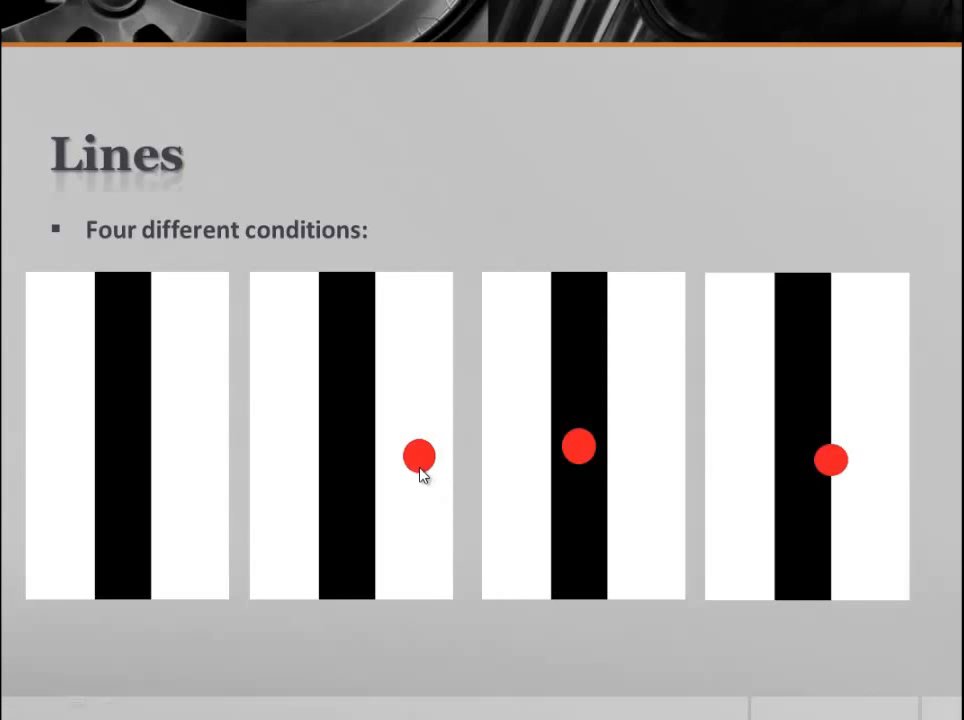
mouse_move(583, 447)
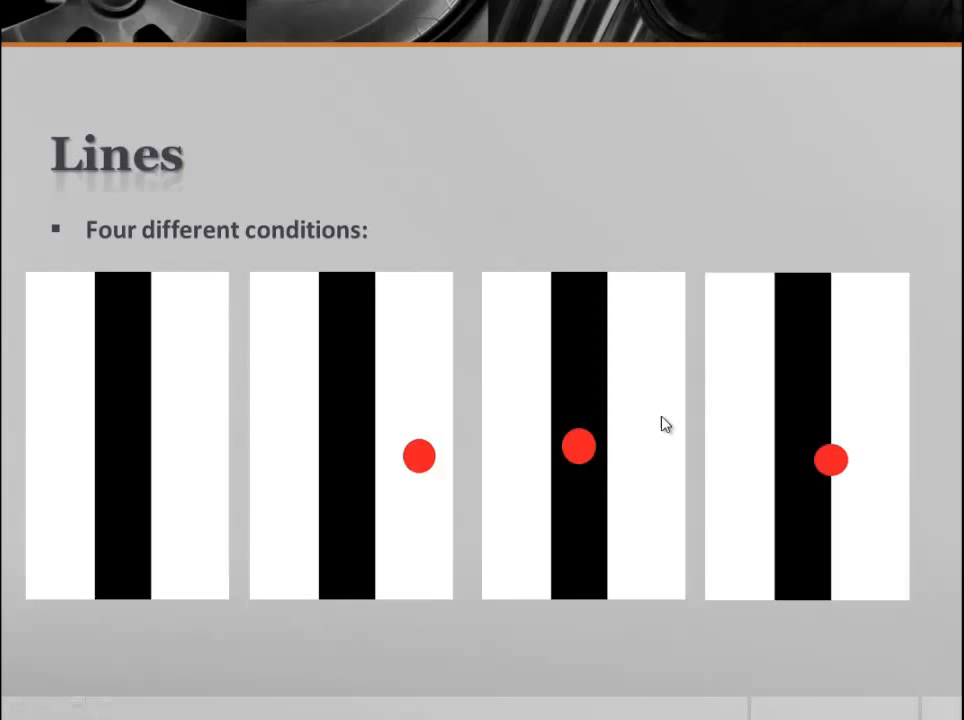
mouse_move(275, 414)
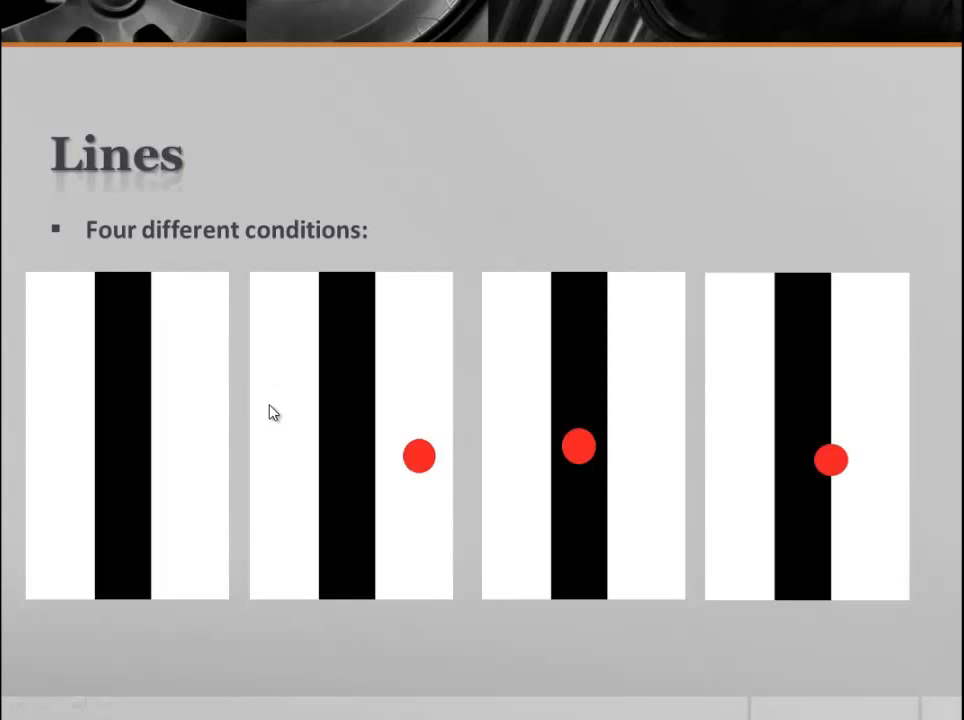
mouse_move(437, 382)
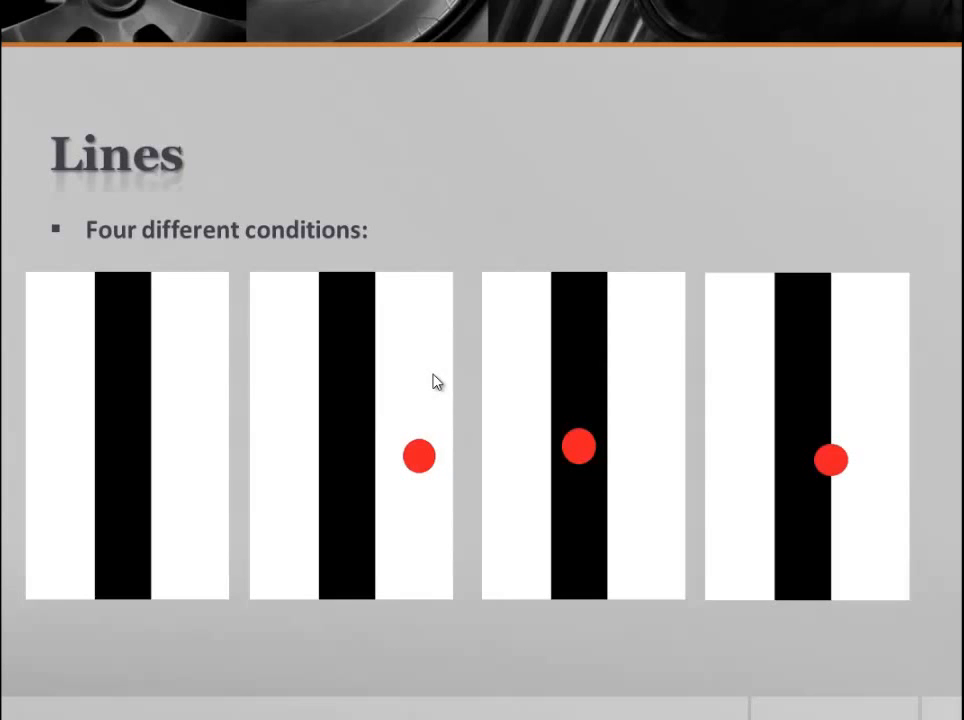